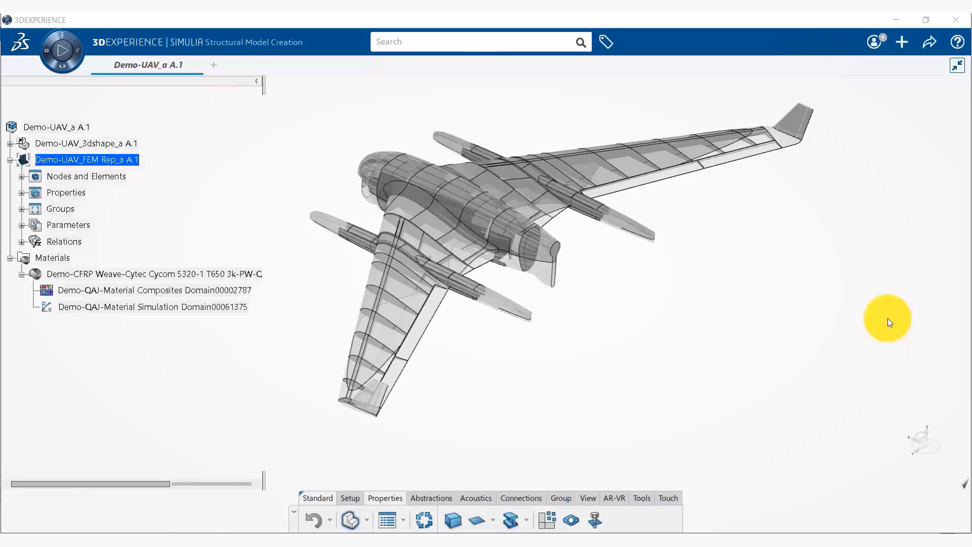
{"action": "mouse_move", "coordinate": [771, 318]}
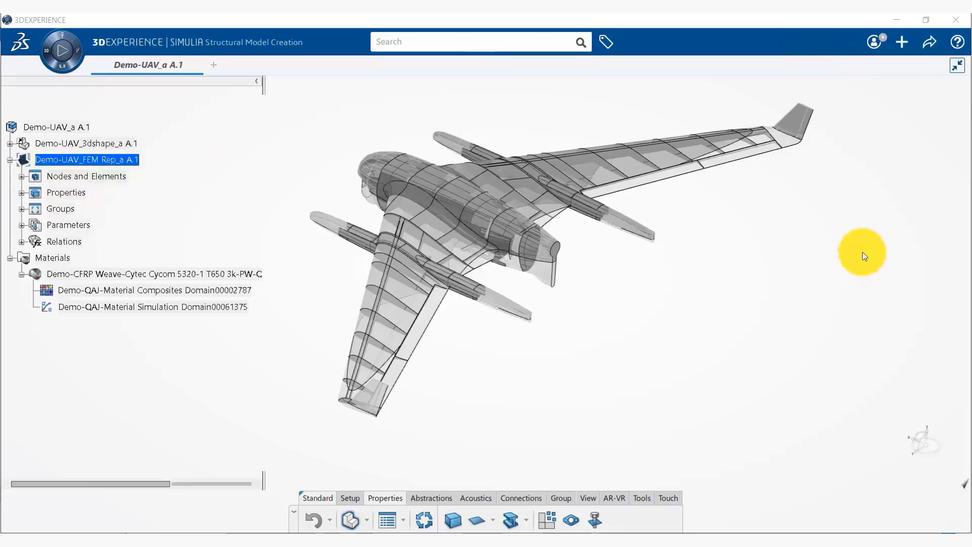
Step: Start new content and filter the type list with 'simulation'
{"action": "left_click", "coordinate": [901, 42]}
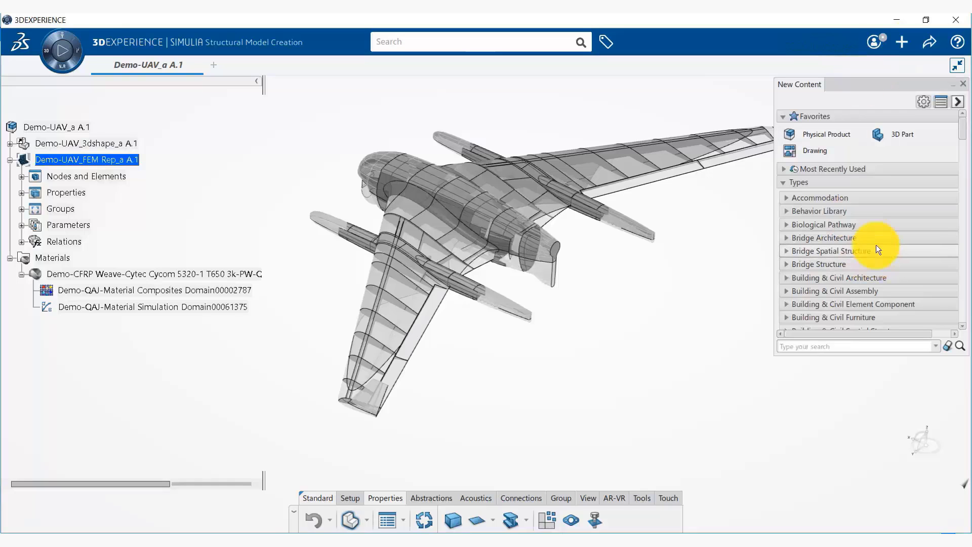
{"action": "scroll", "scroll_direction": "down", "scroll_amount": 3}
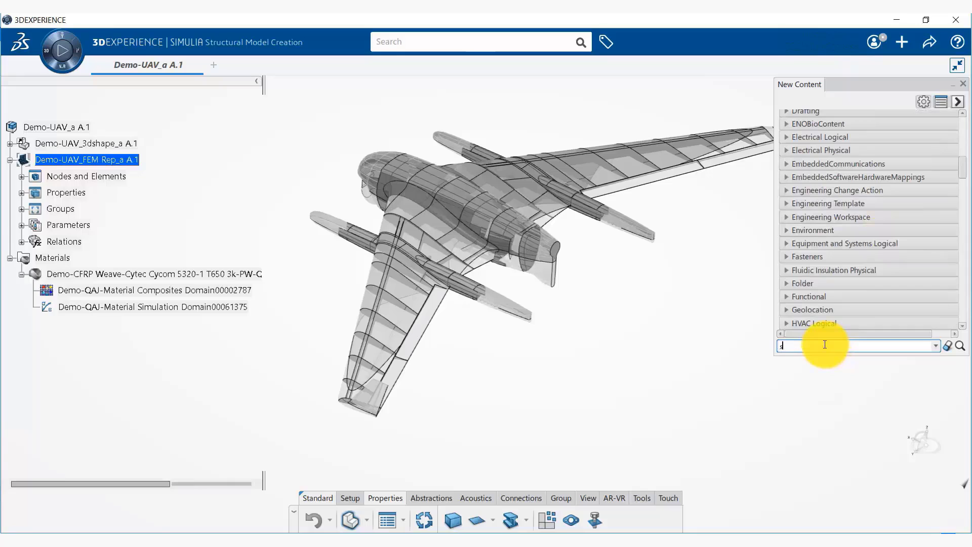
{"action": "type", "text": "simulation"}
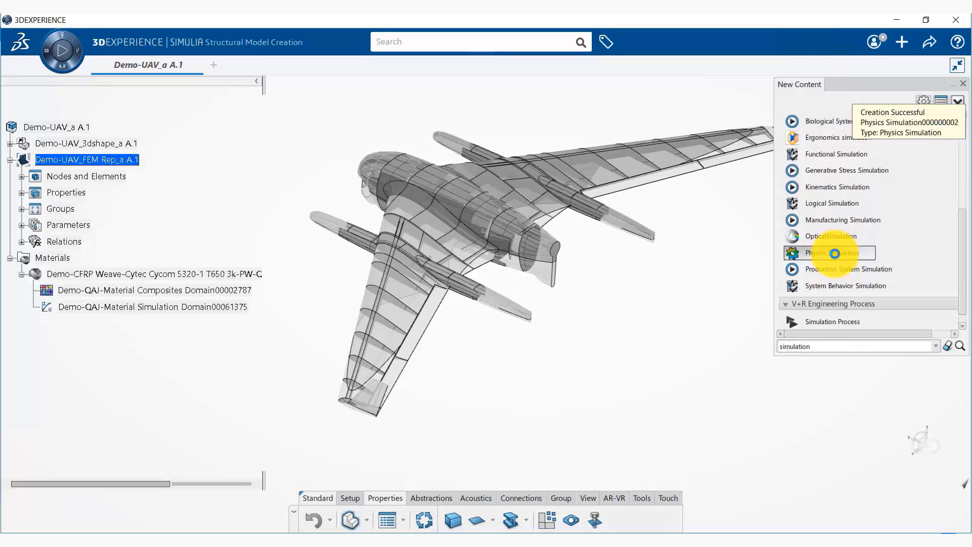
Step: Create a Physics Simulation and open it in the Structural Scenario app
{"action": "left_click", "coordinate": [829, 253]}
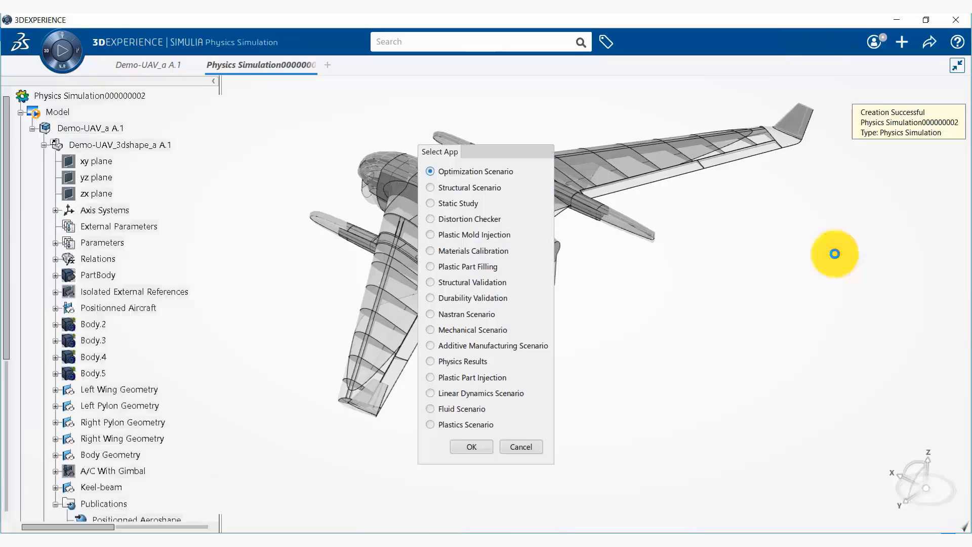
{"action": "mouse_move", "coordinate": [551, 287]}
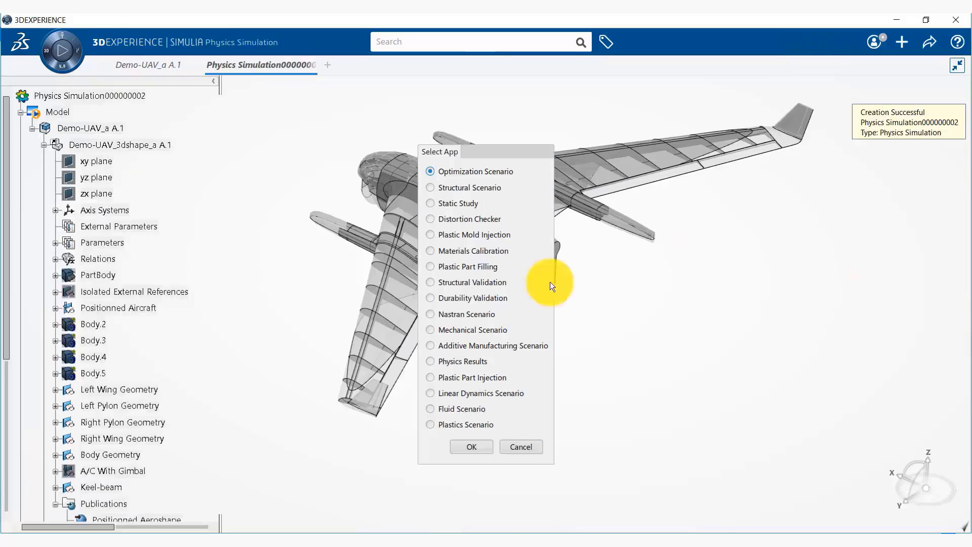
{"action": "mouse_move", "coordinate": [490, 419]}
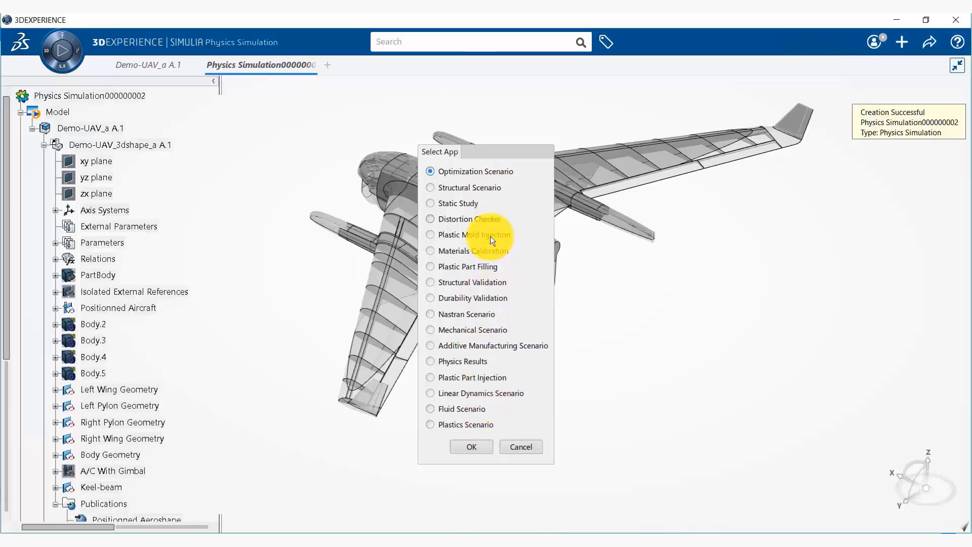
{"action": "mouse_move", "coordinate": [495, 301]}
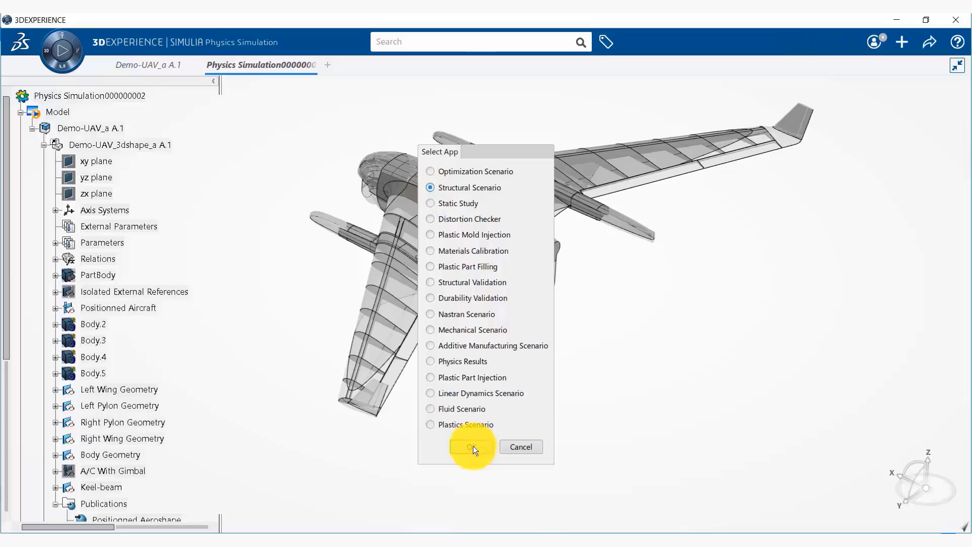
{"action": "left_click", "coordinate": [470, 447]}
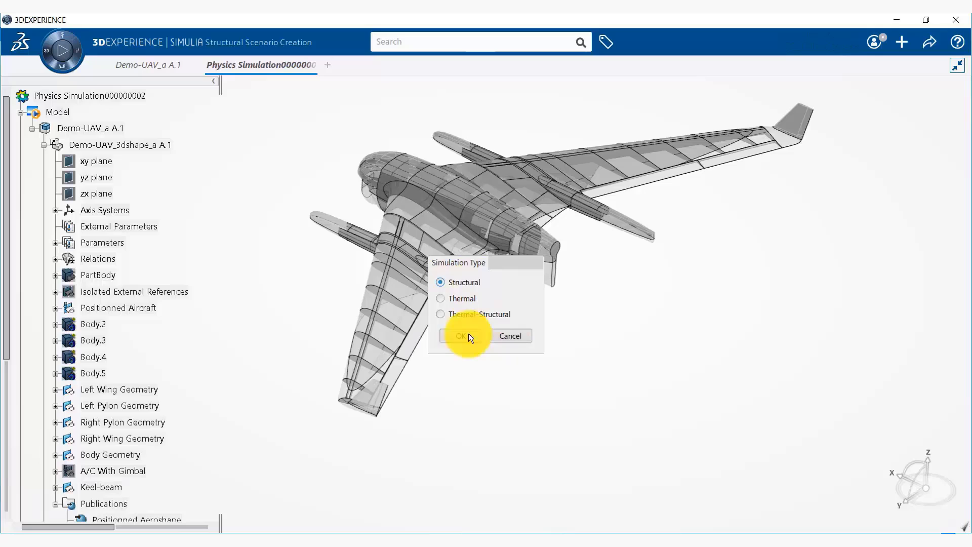
{"action": "mouse_move", "coordinate": [617, 388]}
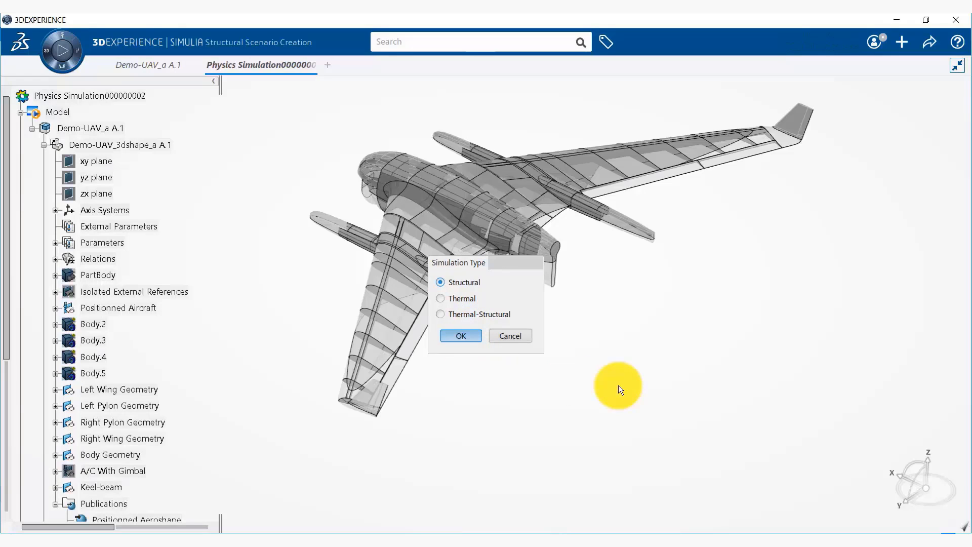
Step: Confirm Structural as the simulation type, creating Structural Analysis Case.1
{"action": "left_click", "coordinate": [459, 335]}
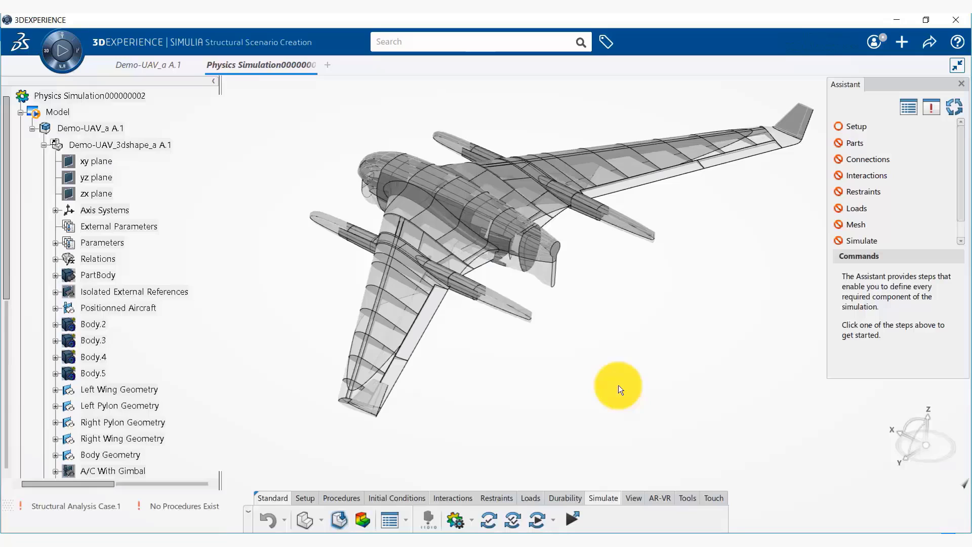
{"action": "mouse_move", "coordinate": [907, 189]}
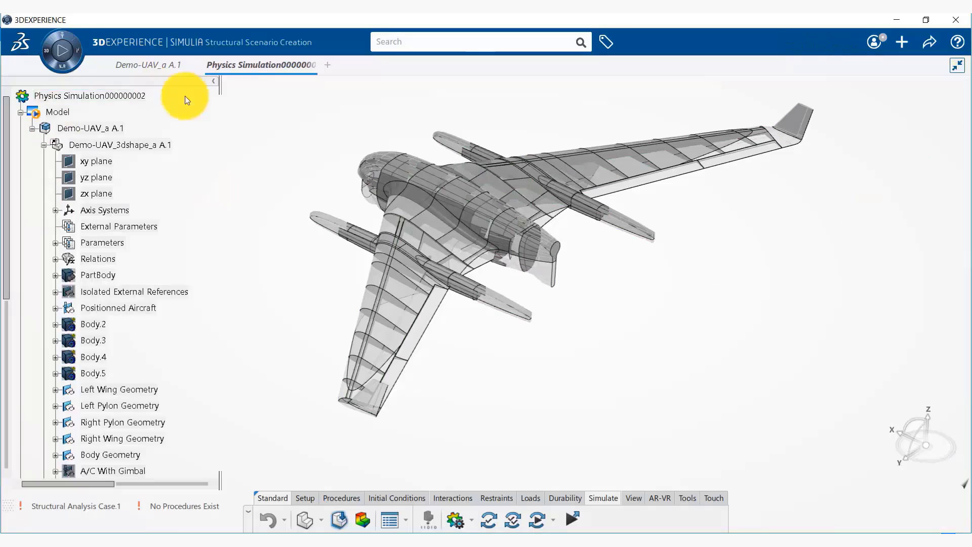
Step: Rename the physics simulation to Demo-UAV_a_SIM through its Properties
{"action": "right_click", "coordinate": [87, 95]}
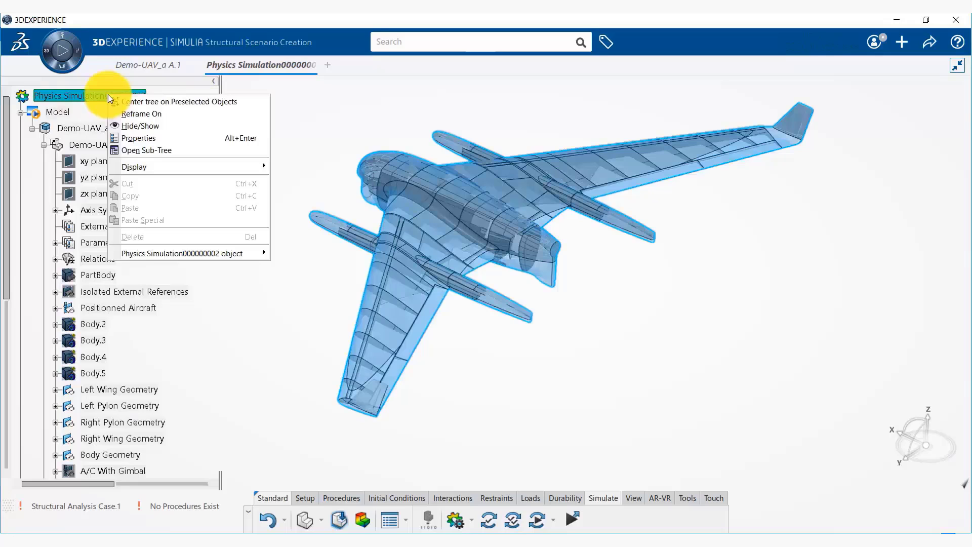
{"action": "mouse_move", "coordinate": [180, 101]}
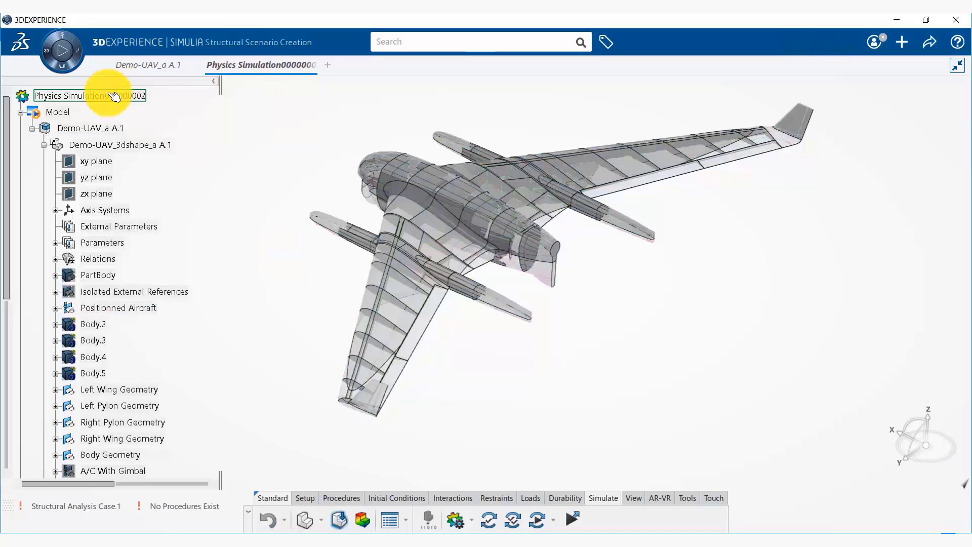
{"action": "right_click", "coordinate": [87, 95]}
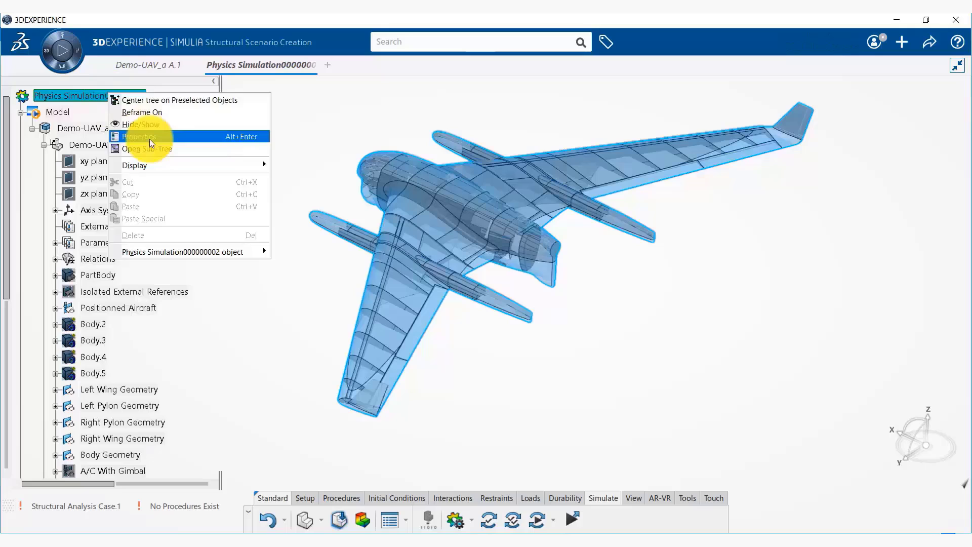
{"action": "left_click", "coordinate": [140, 137]}
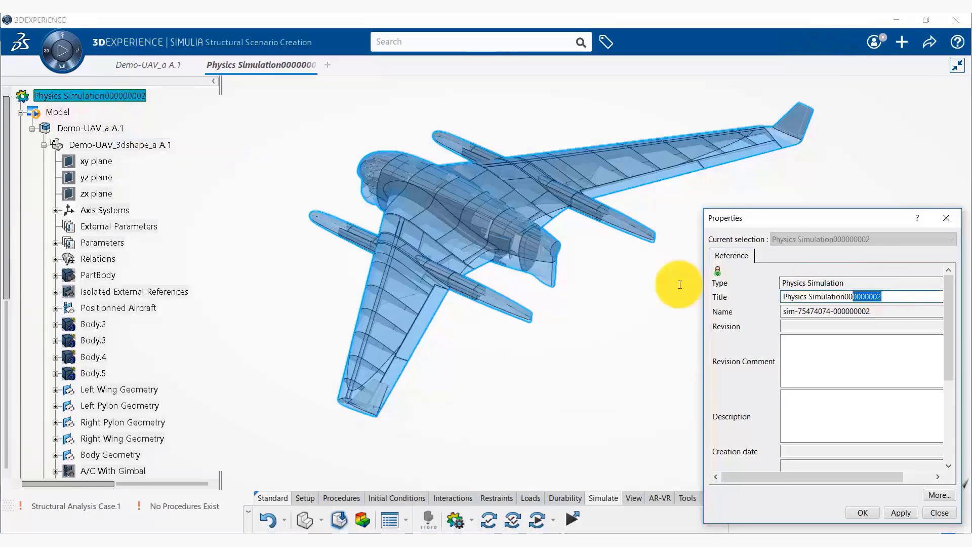
{"action": "type", "text": "Demo-"}
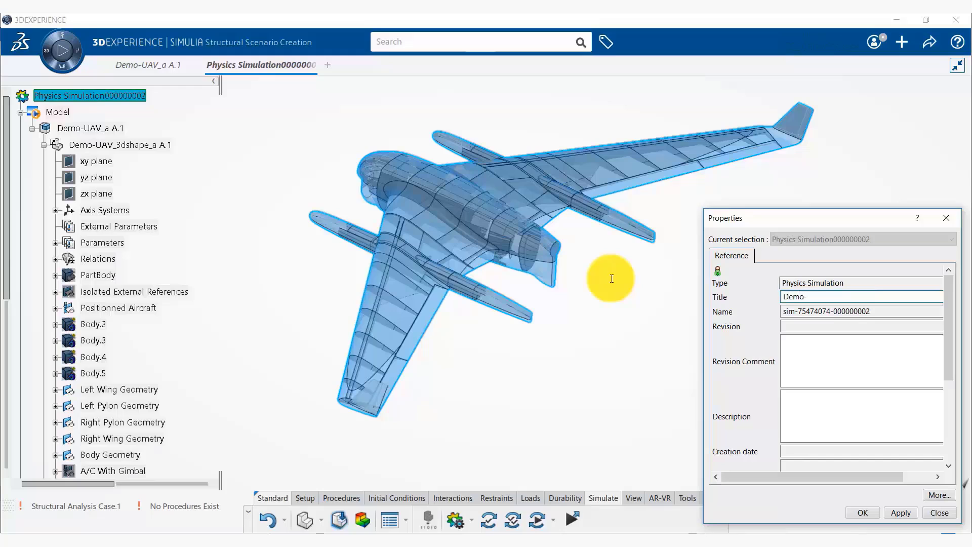
{"action": "type", "text": "UV"}
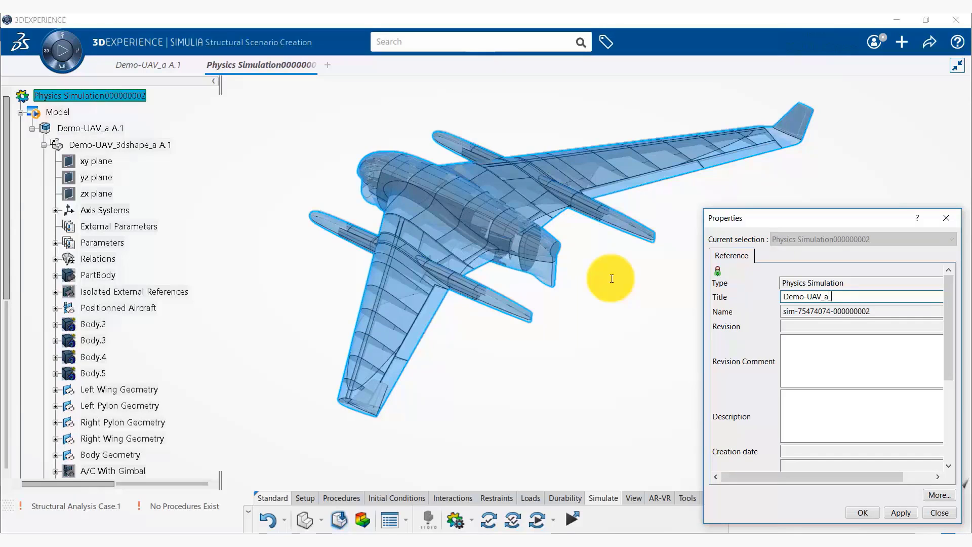
{"action": "type", "text": "SIM"}
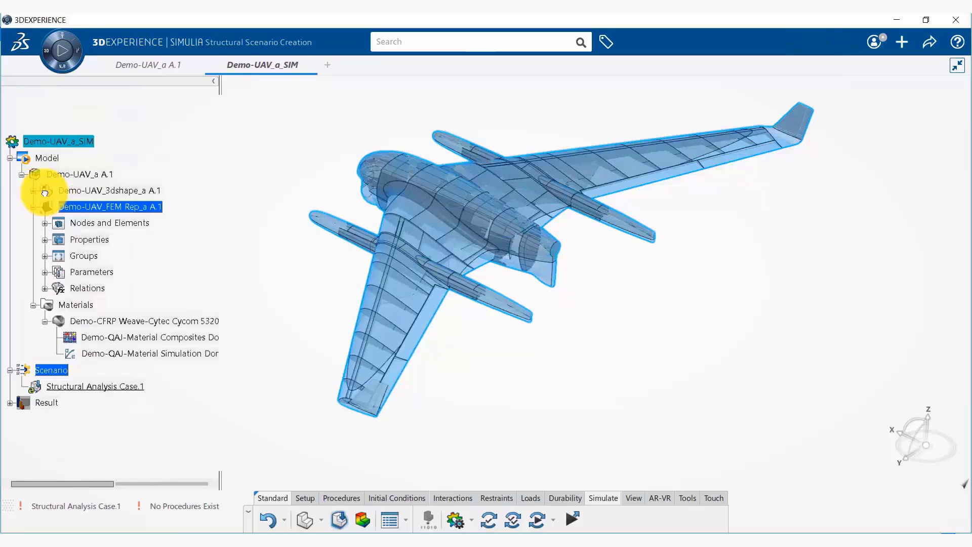
Step: Collapse the Demo-UAV_a A.1 model branch and select the Scenario node
{"action": "left_click", "coordinate": [21, 174]}
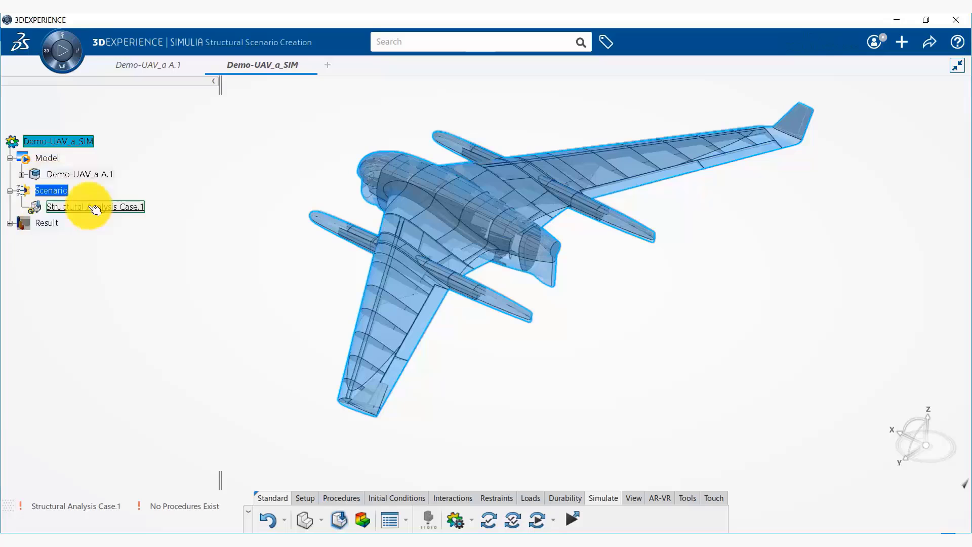
{"action": "mouse_move", "coordinate": [97, 207]}
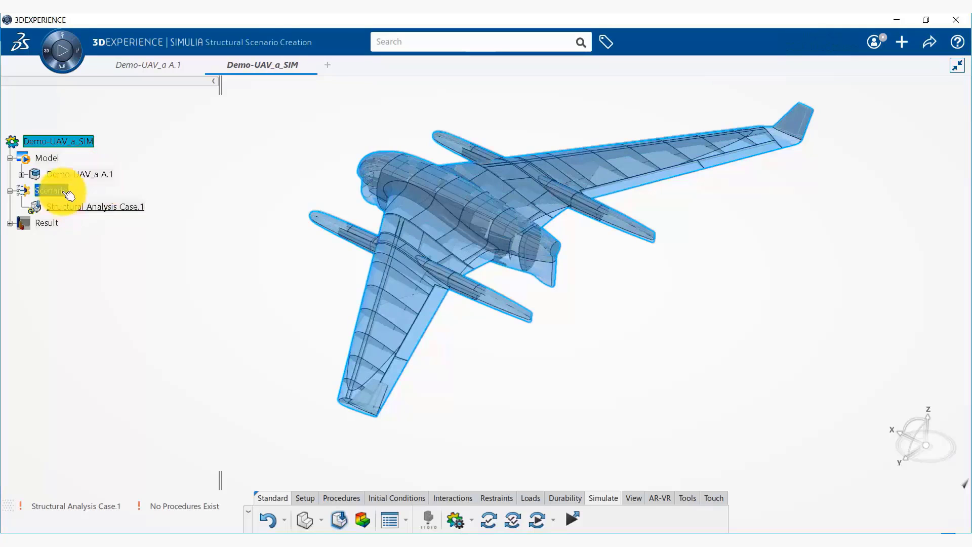
{"action": "left_click", "coordinate": [51, 190]}
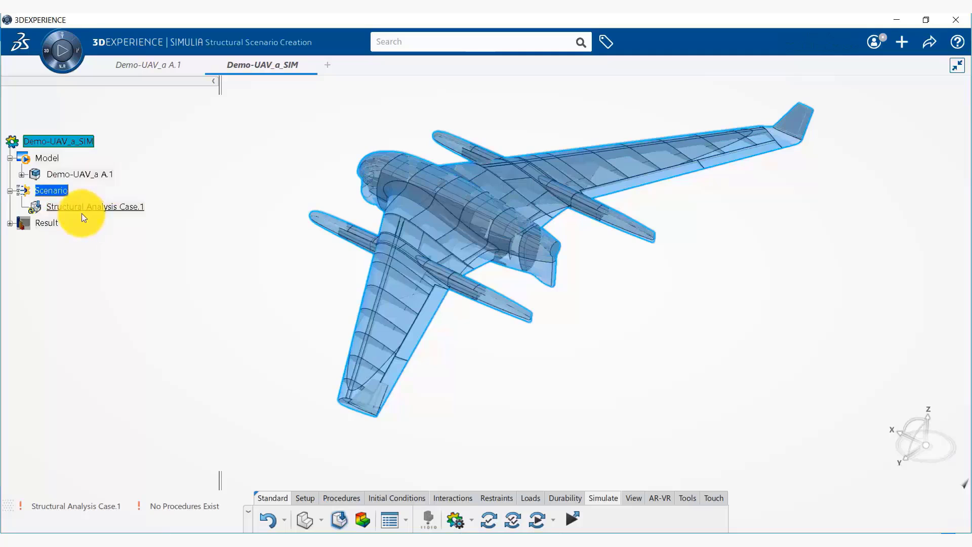